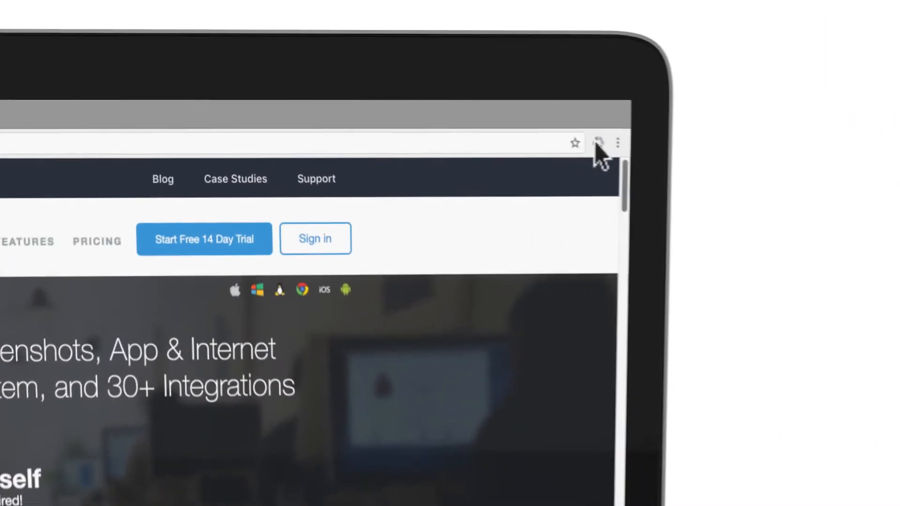
- Stop the Video Team timer from the Hubstaff Chrome extension popup
{"action": "left_click", "coordinate": [599, 143]}
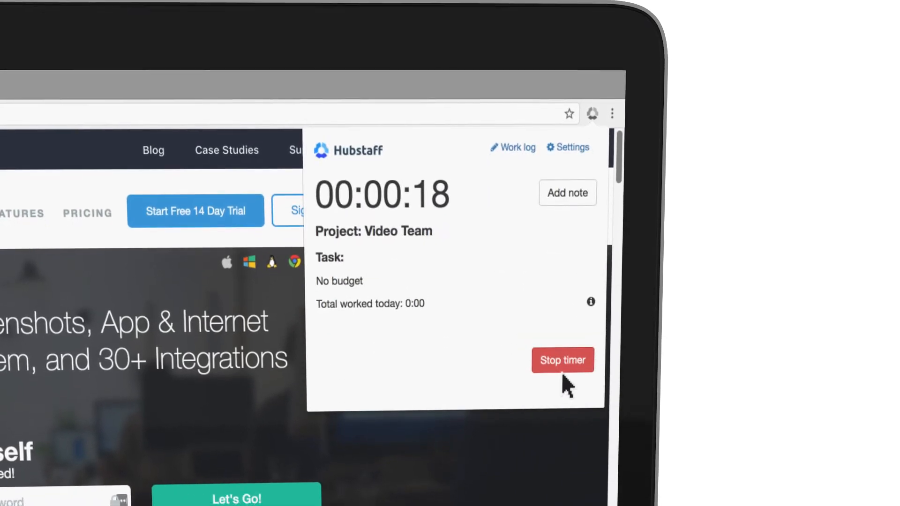
{"action": "left_click", "coordinate": [561, 360]}
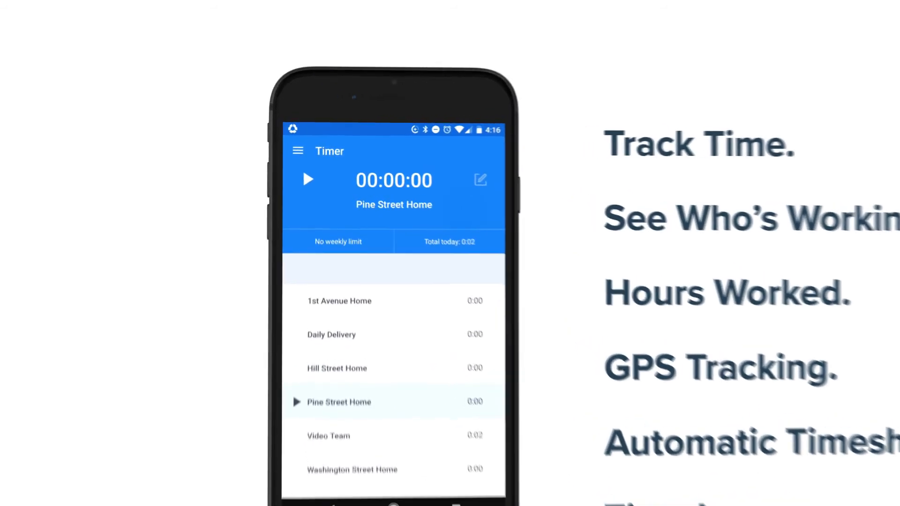
- Start the Pine Street Home timer in the mobile app and stop it at 00:00:15
{"action": "left_click", "coordinate": [308, 179]}
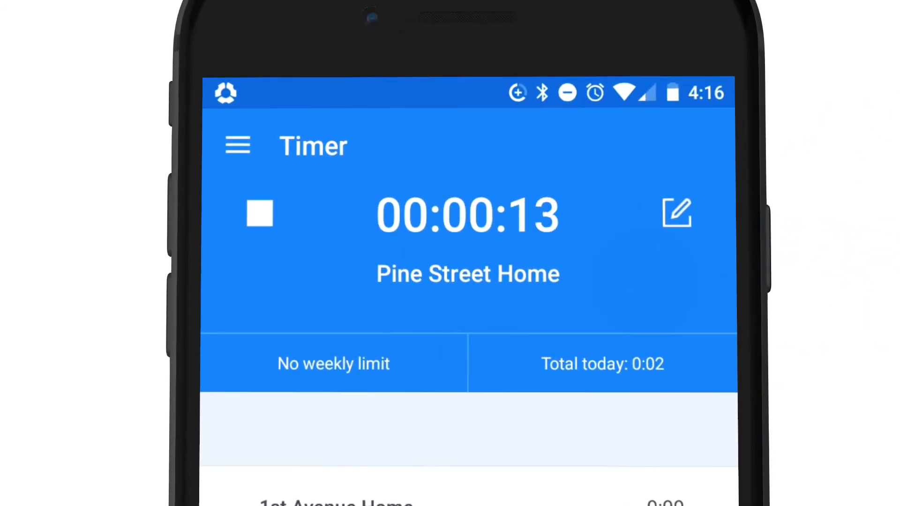
{"action": "left_click", "coordinate": [259, 213]}
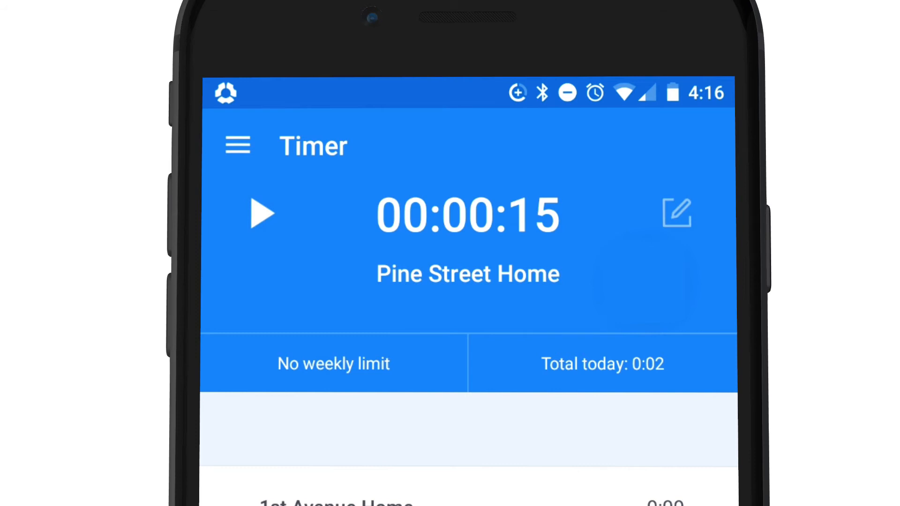